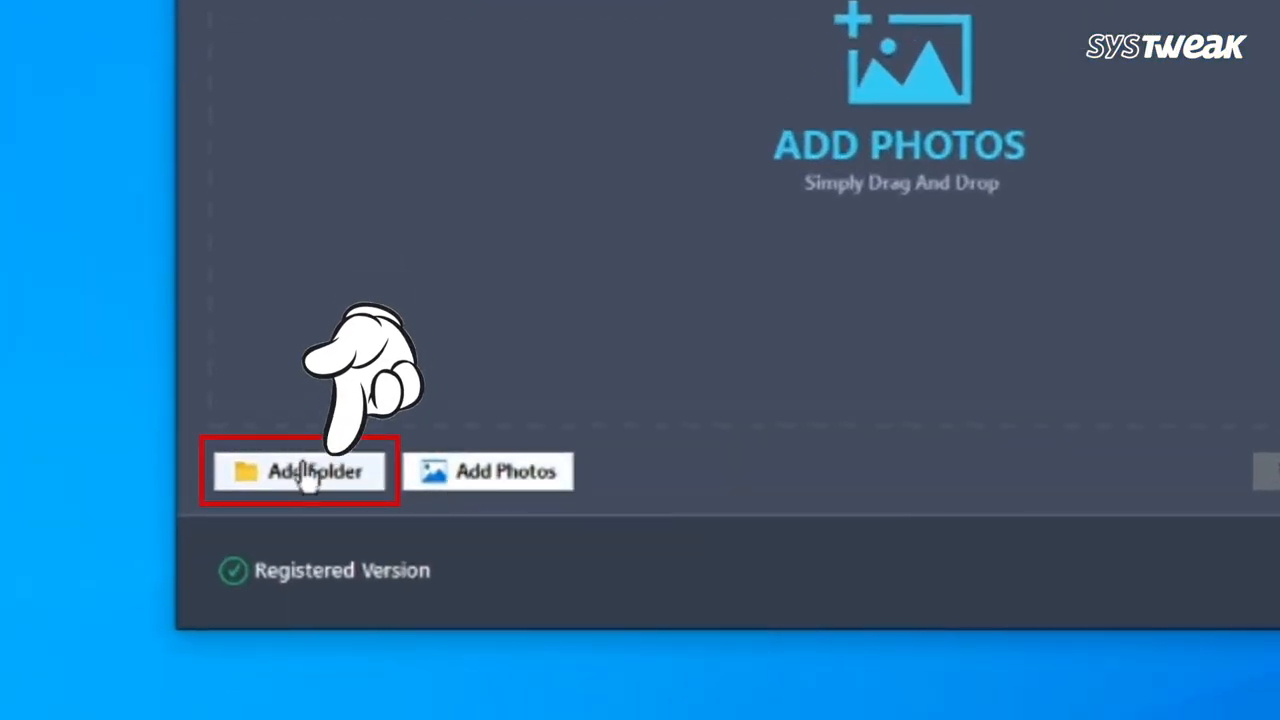
Add the PR_(10_21_29) folder from Desktop › Recover Wedding Photos as the 21-photo source
left_click(300, 472)
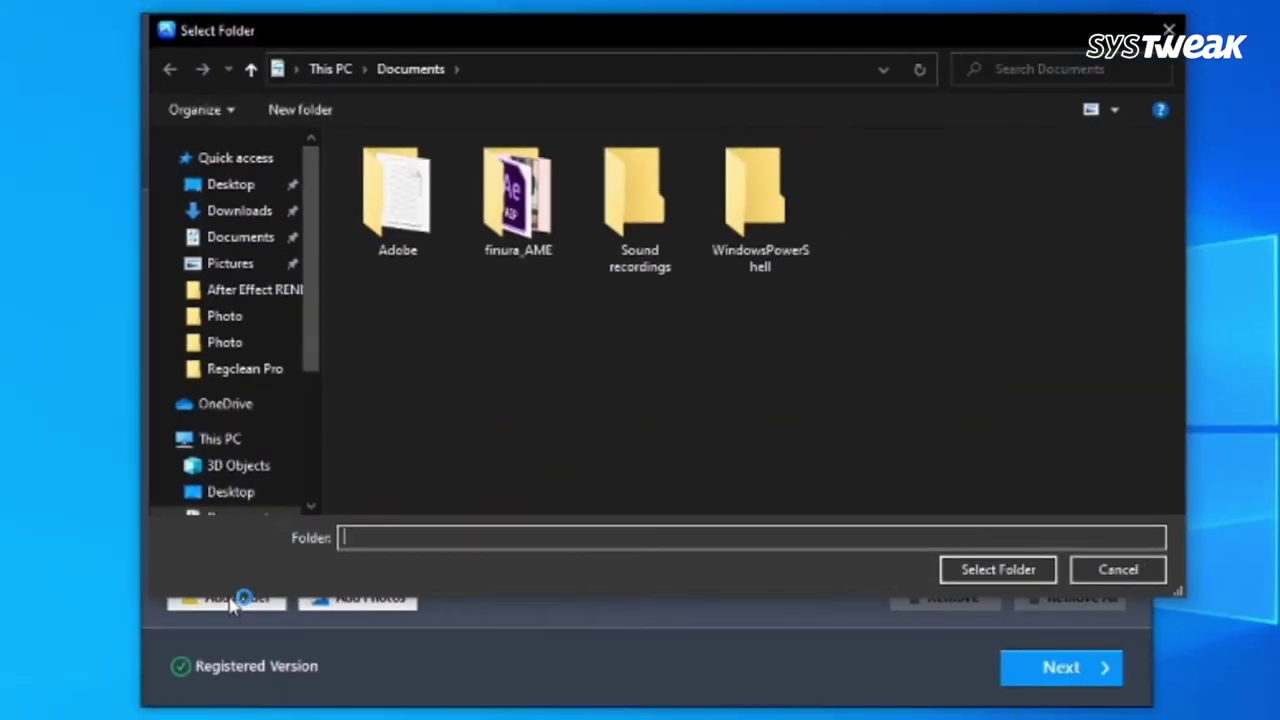
left_click(230, 184)
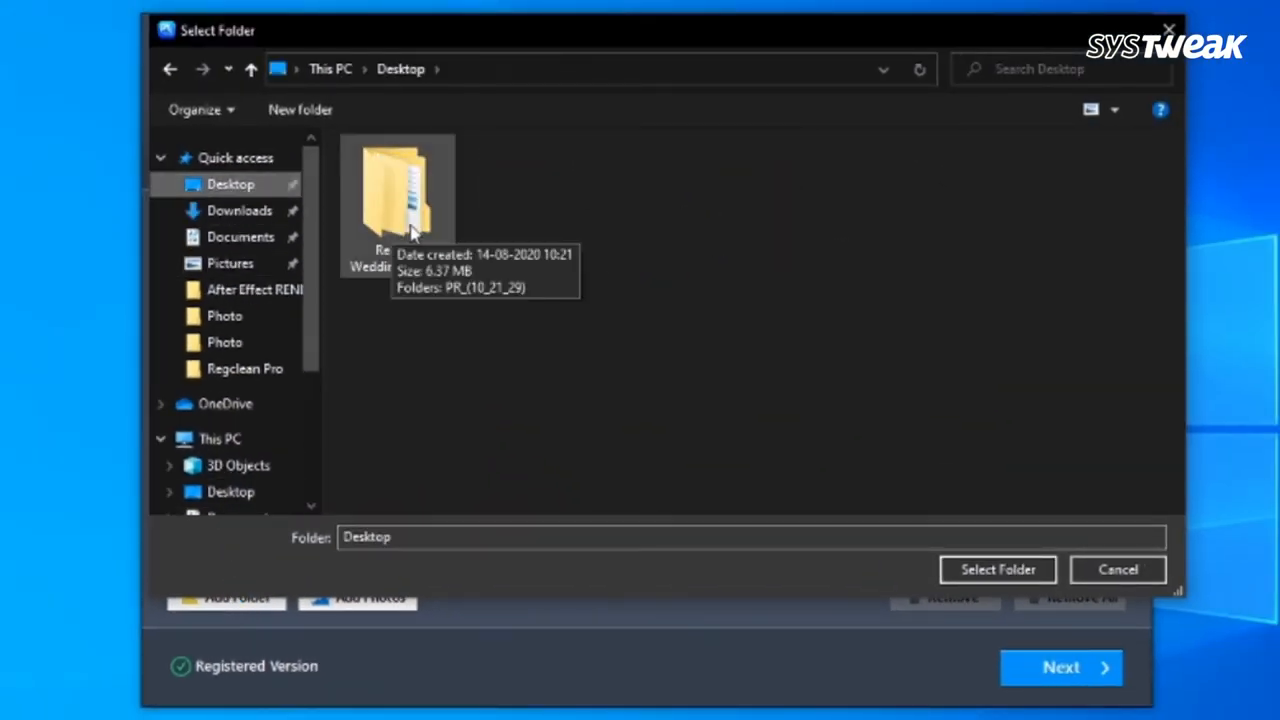
double_click(396, 190)
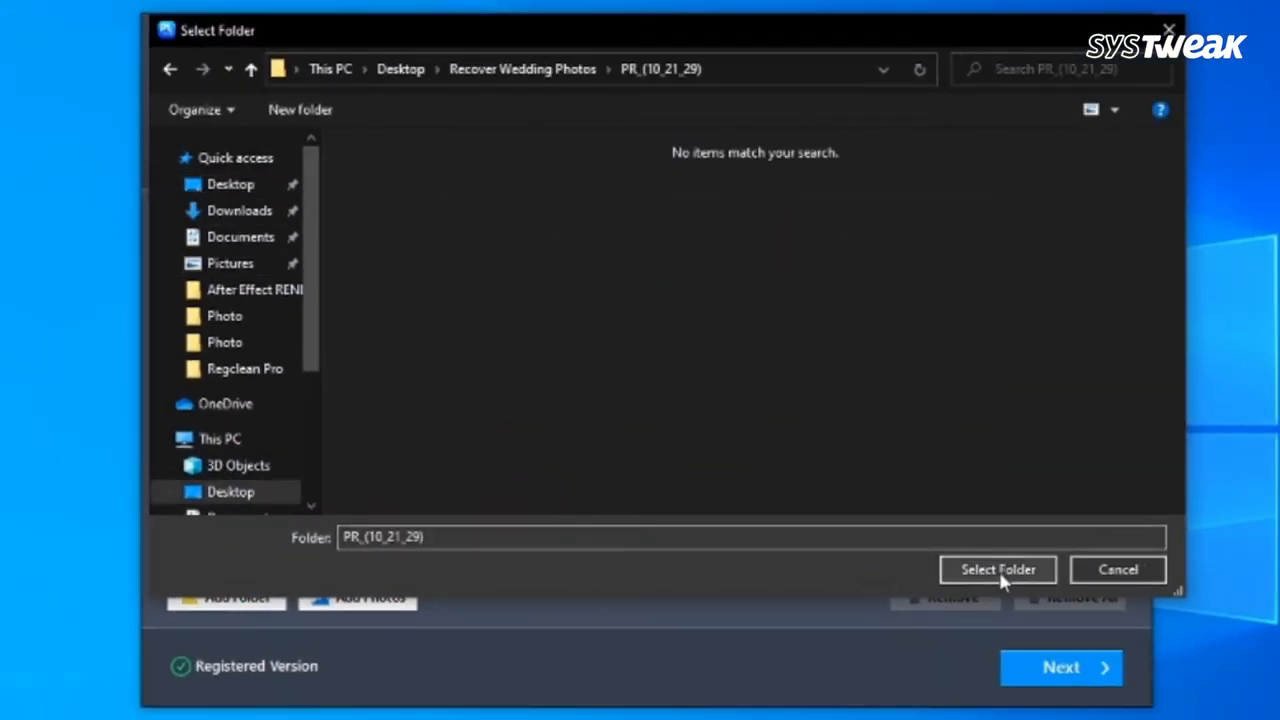
left_click(996, 568)
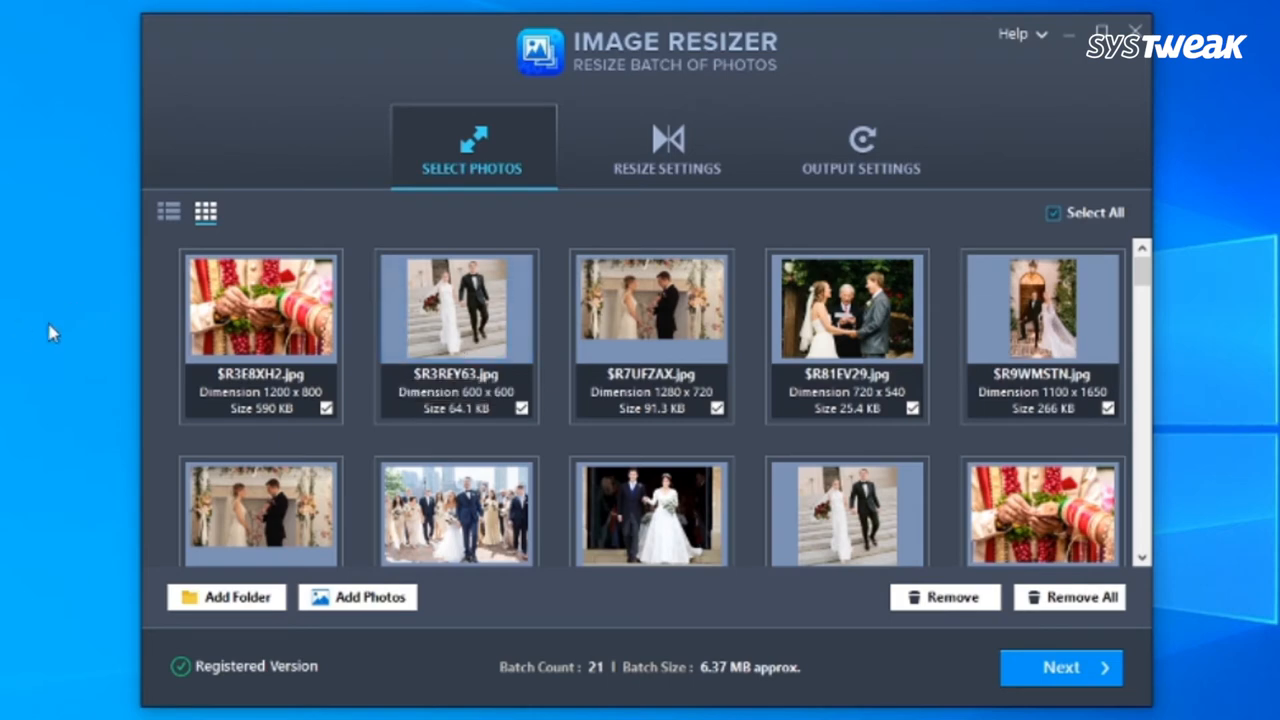
Review the 21 loaded photos and continue to the resize settings
scroll("down", 3)
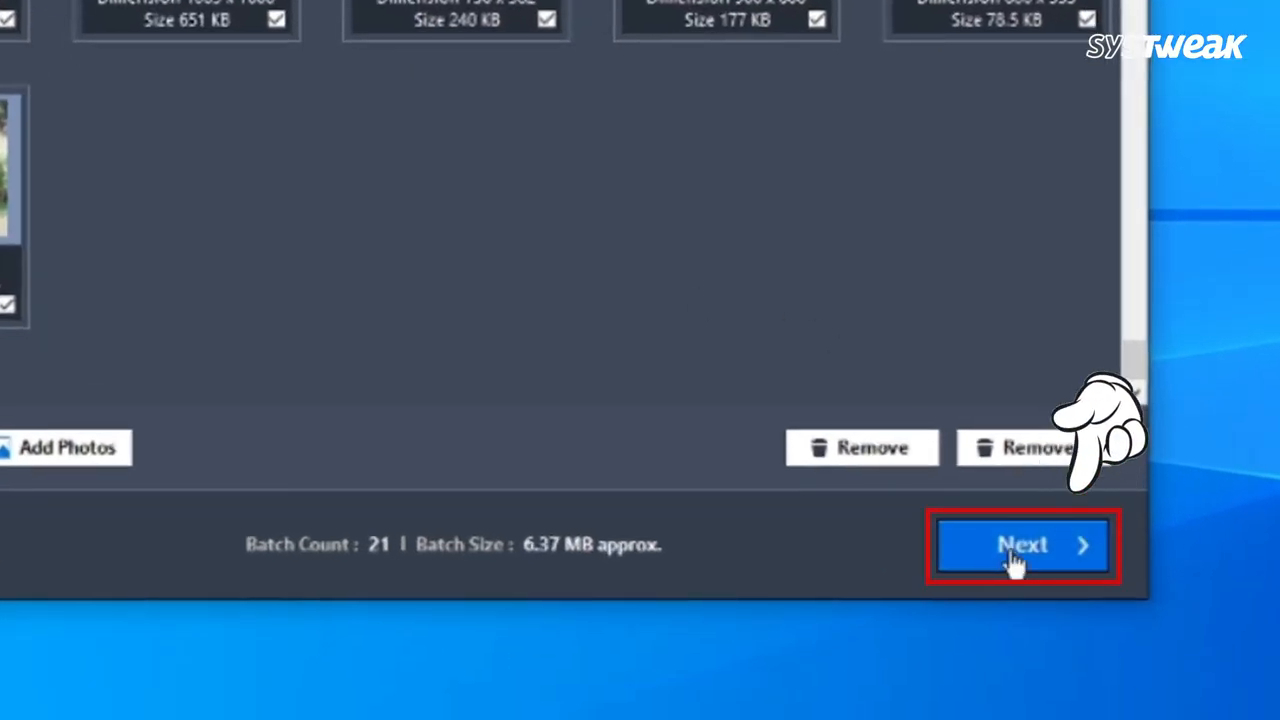
left_click(1022, 544)
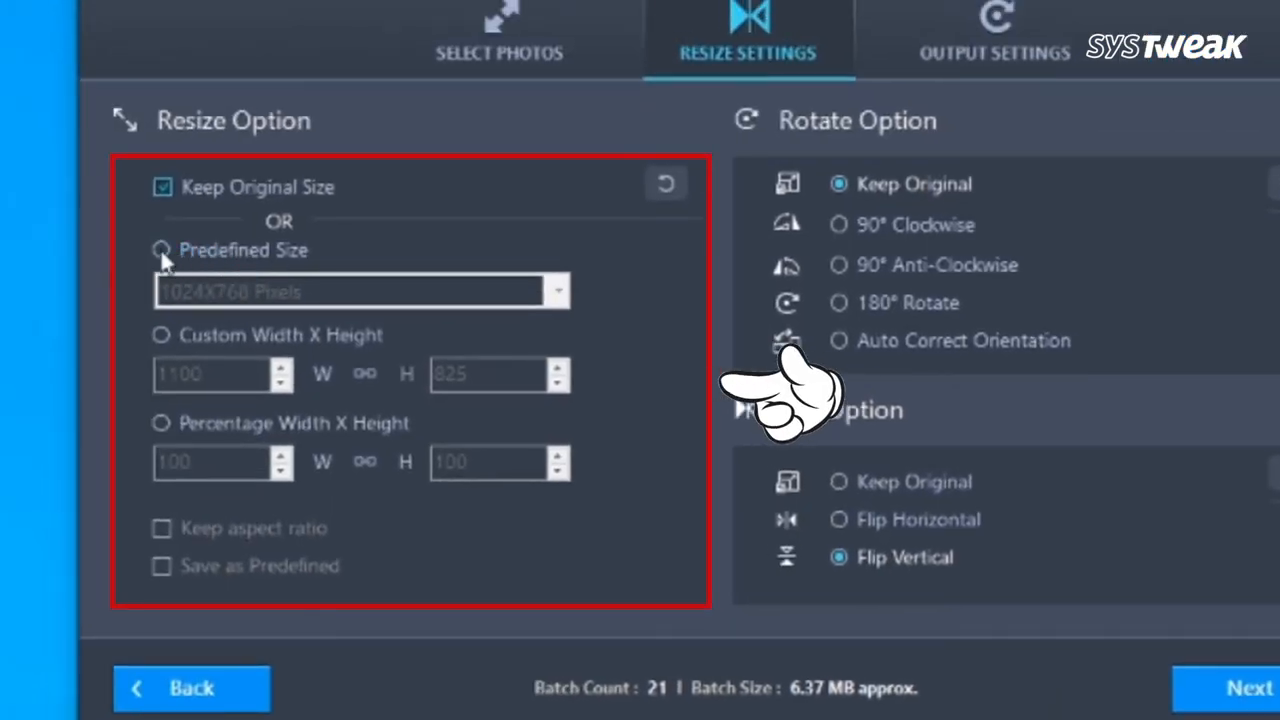
Use the 1920X1080 Pixels preset with Flip Option Keep Original, then continue to output settings
left_click(160, 248)
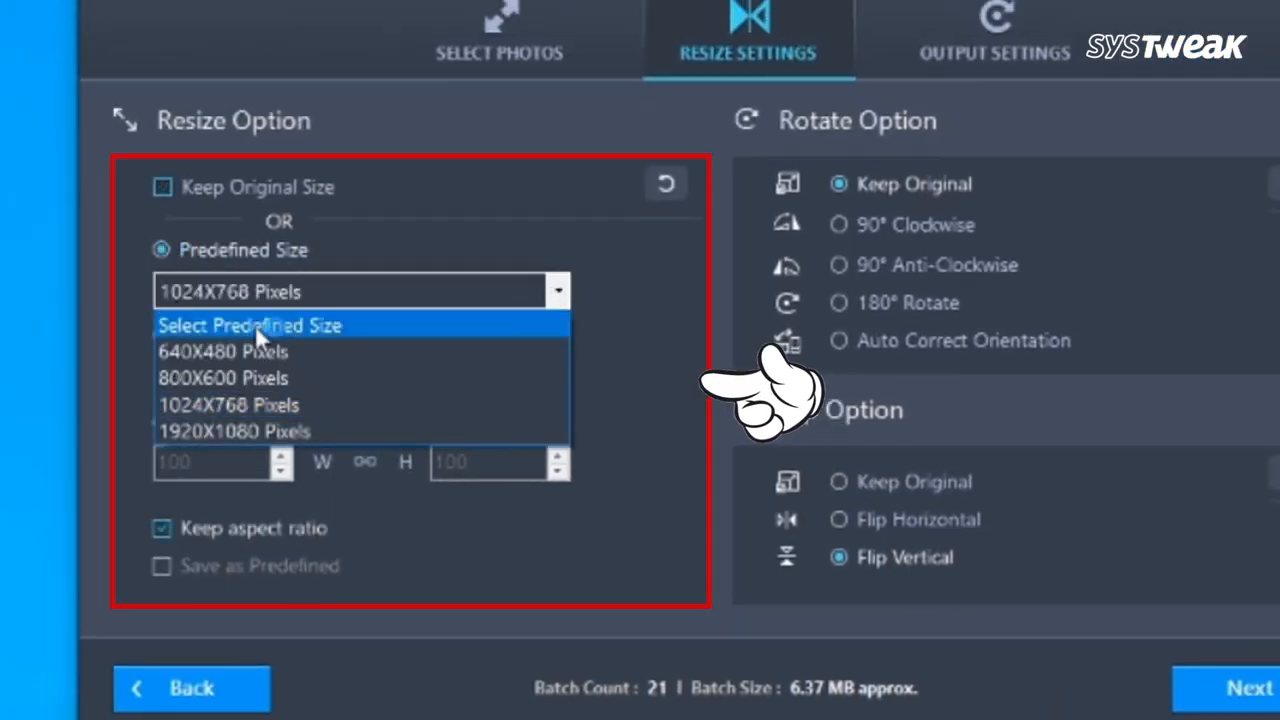
left_click(232, 428)
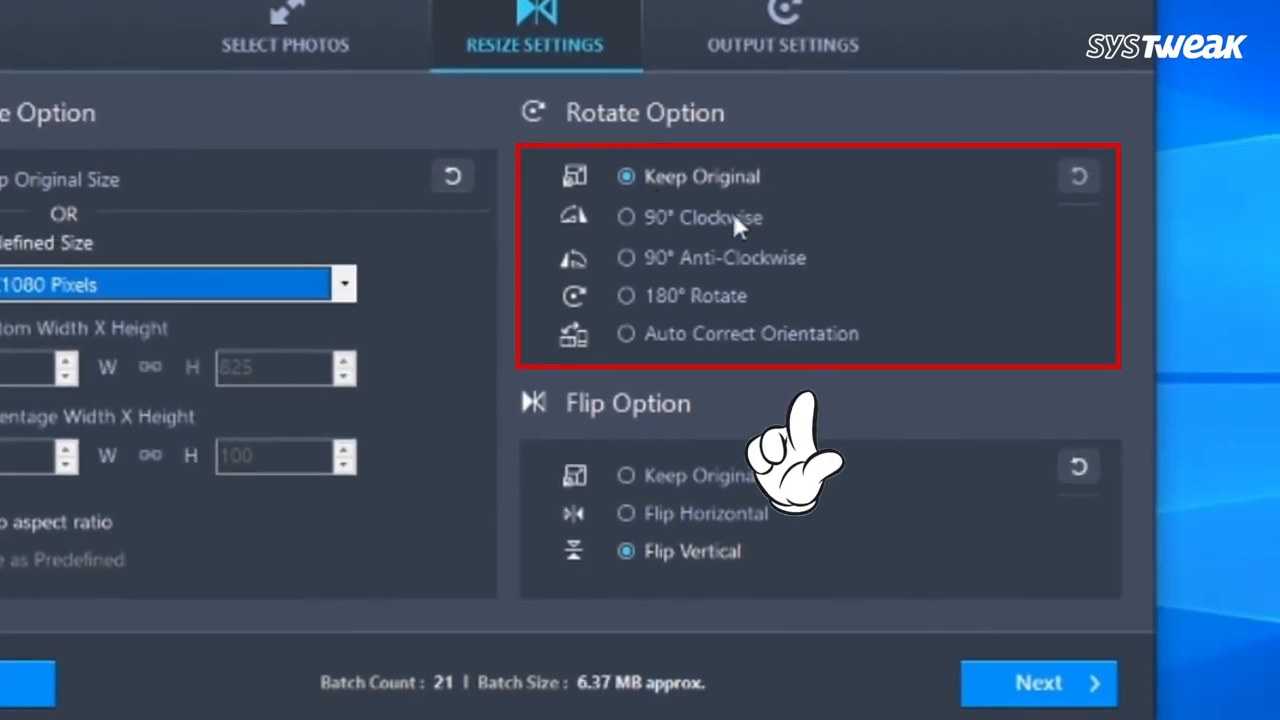
mouse_move(680, 296)
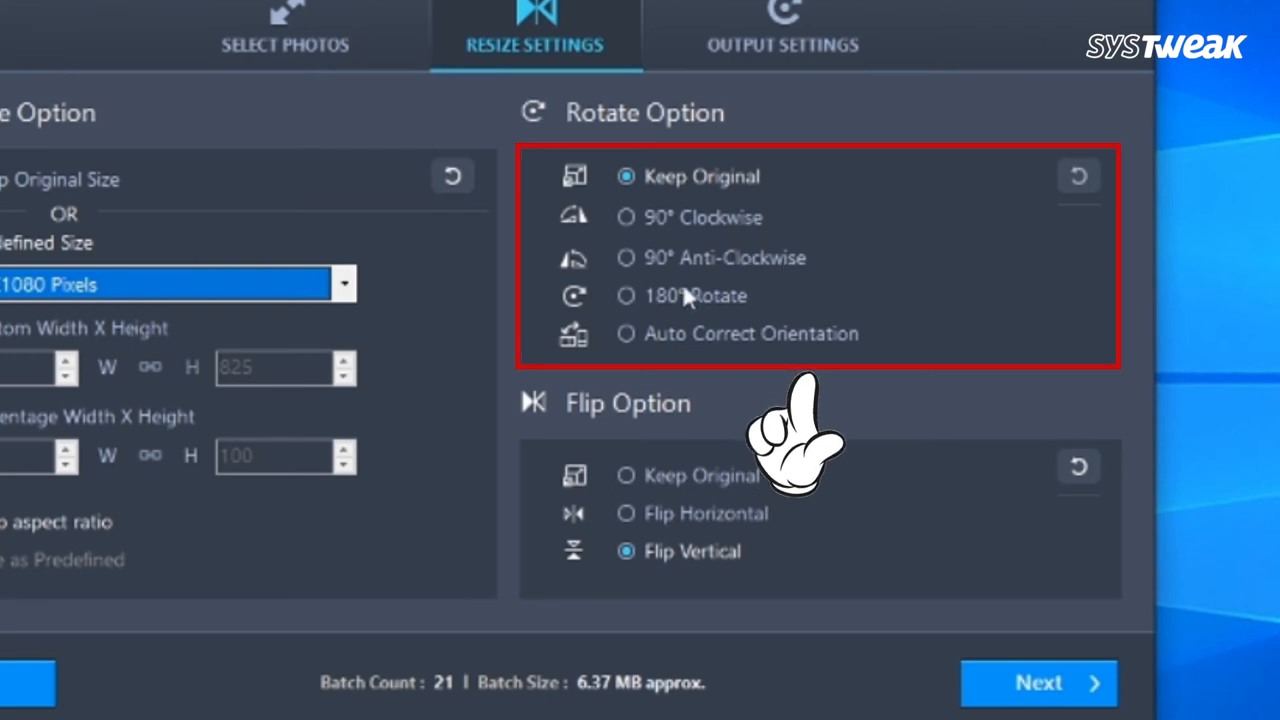
mouse_move(770, 318)
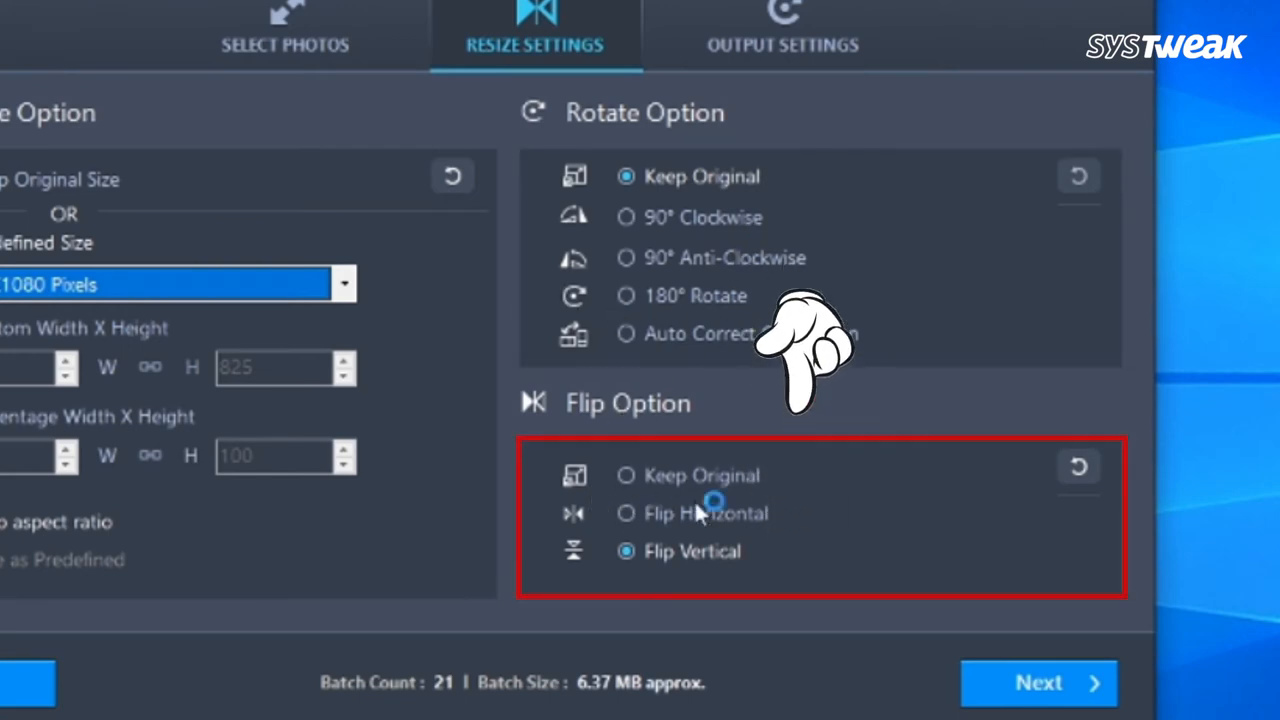
left_click(624, 476)
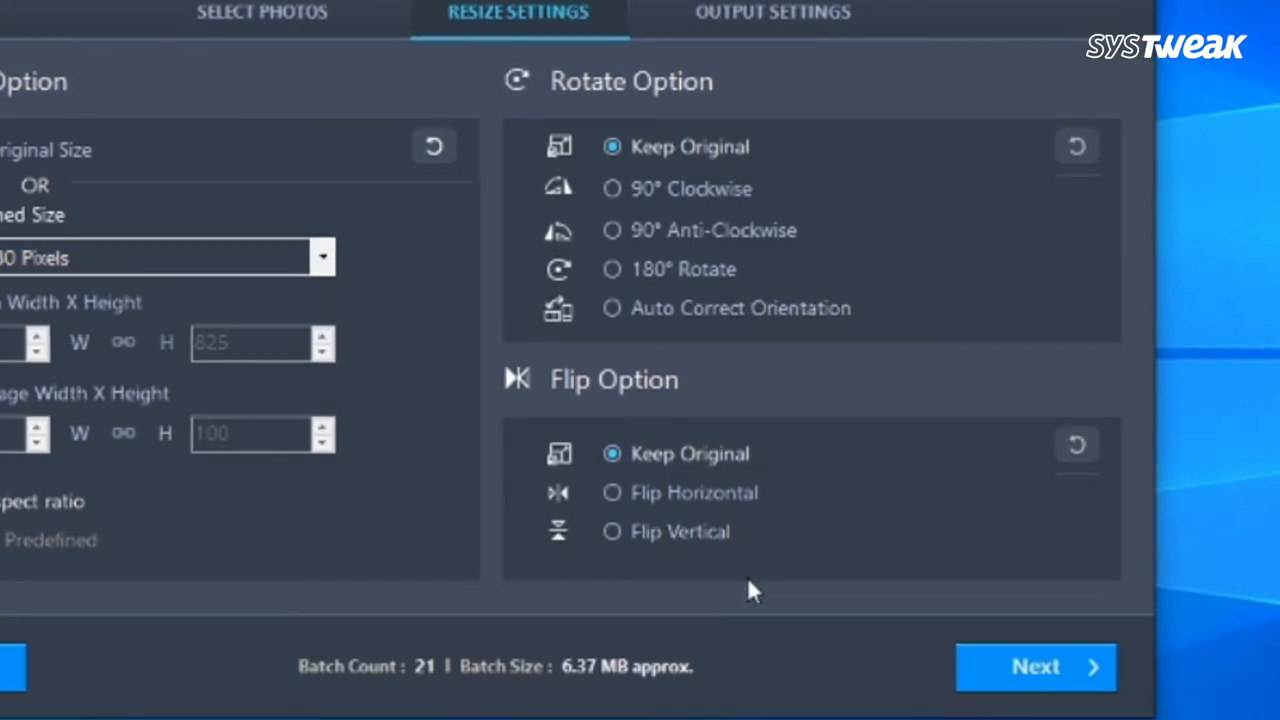
left_click(1040, 668)
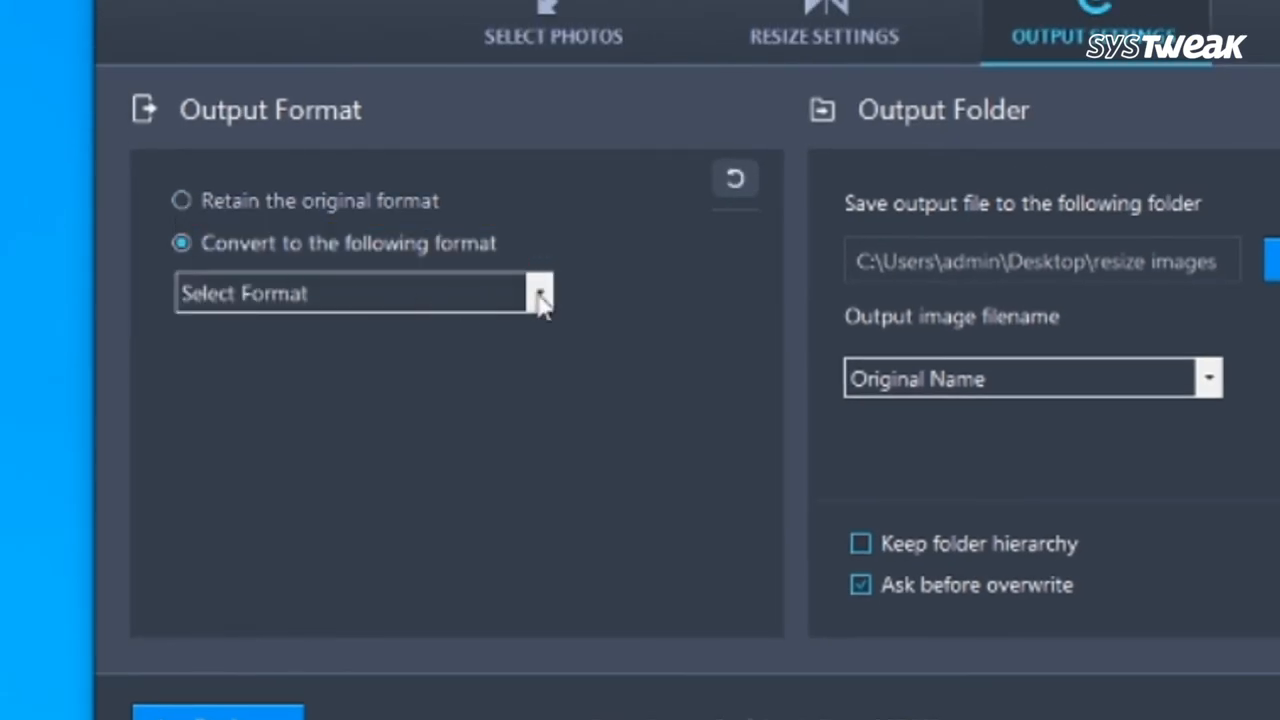
Set output format to *.PNG and output folder to Resize Images on the Desktop
left_click(536, 292)
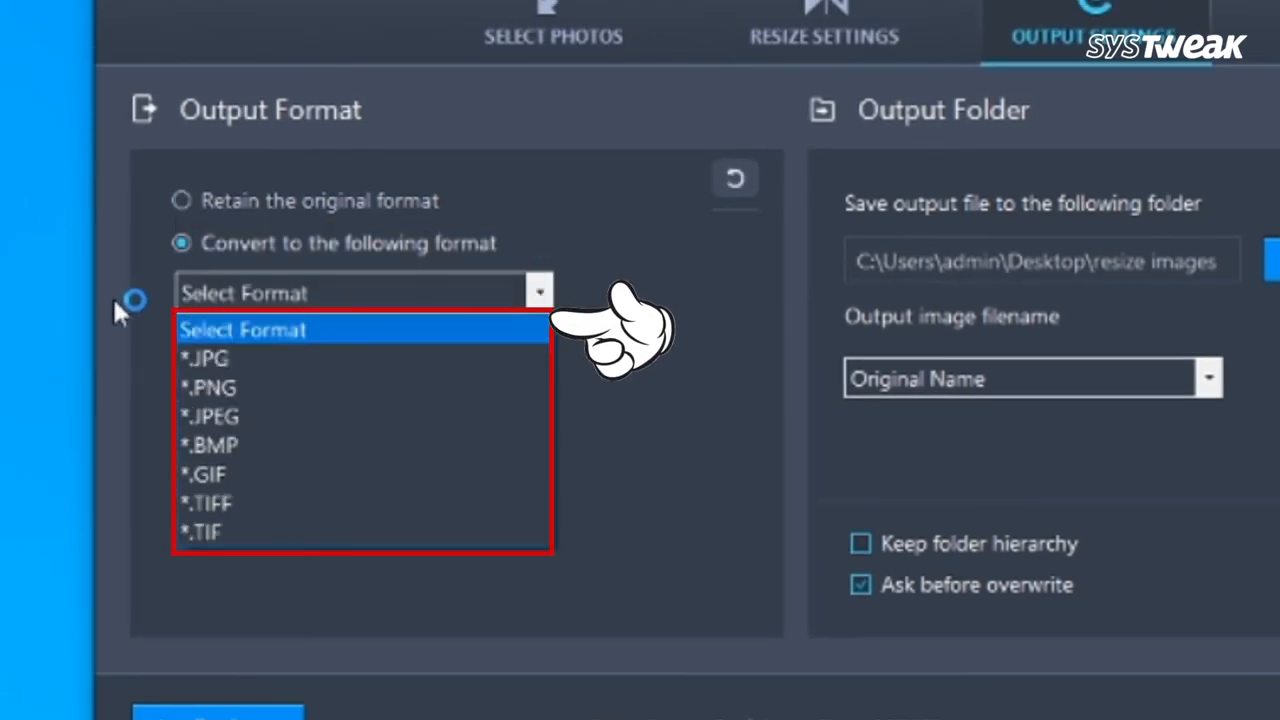
left_click(204, 388)
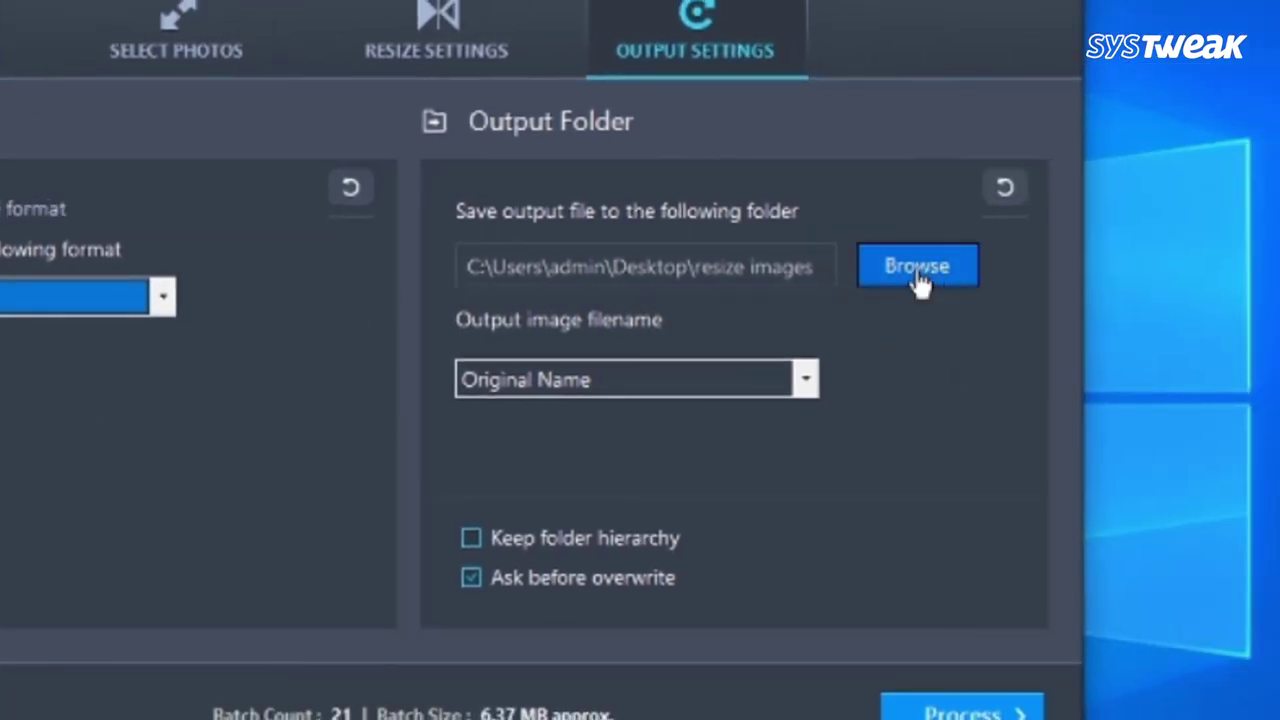
left_click(916, 264)
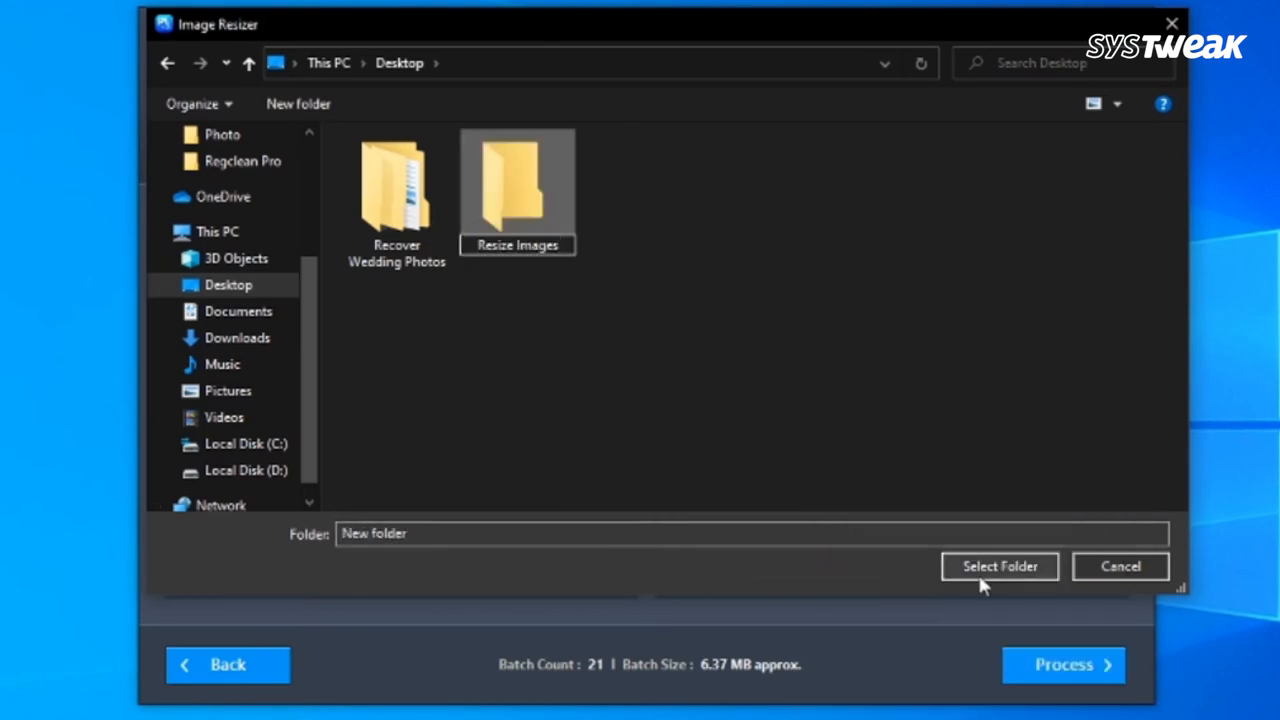
left_click(1000, 566)
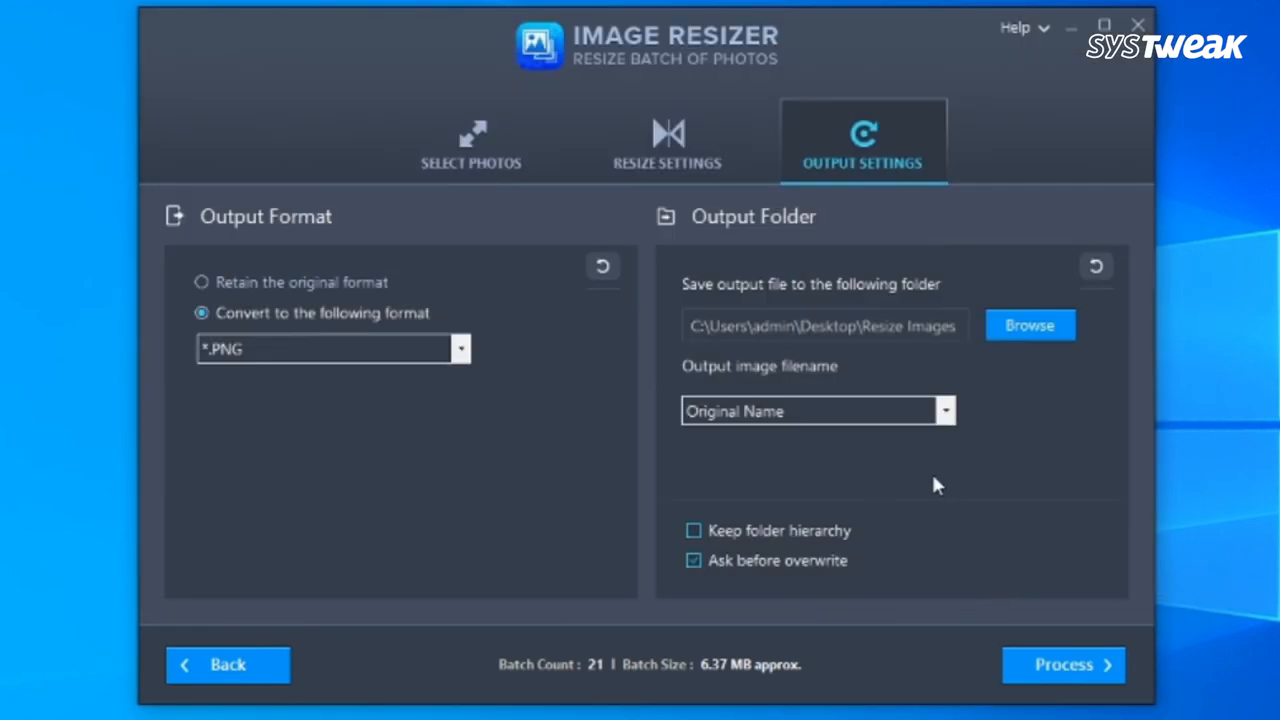
Keep Original Name for output filenames and start processing the 21-photo batch
left_click(820, 412)
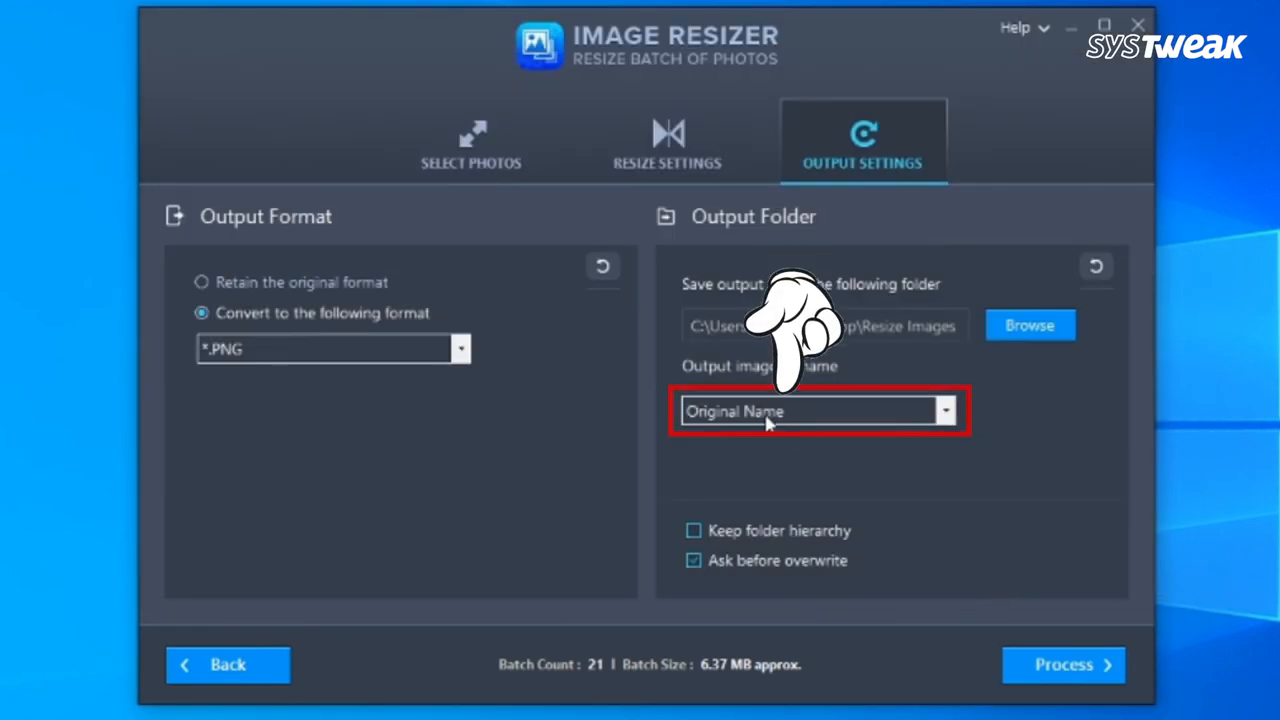
left_click(946, 412)
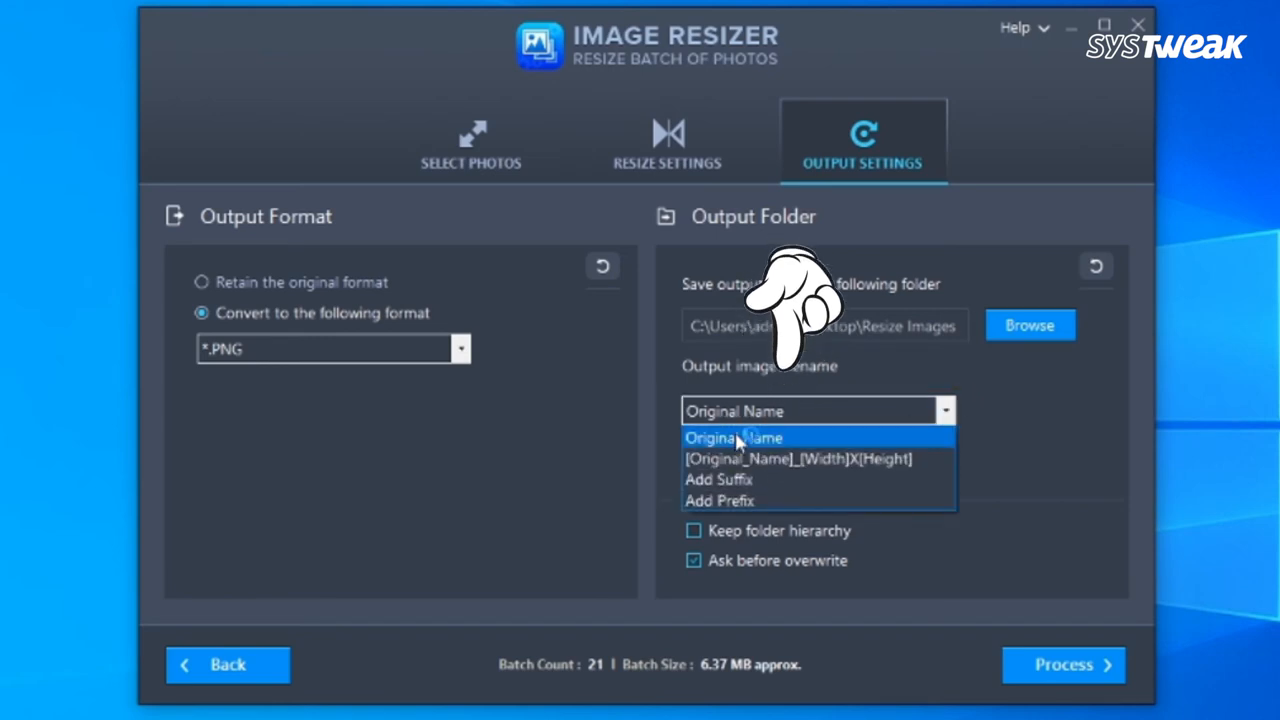
mouse_move(718, 480)
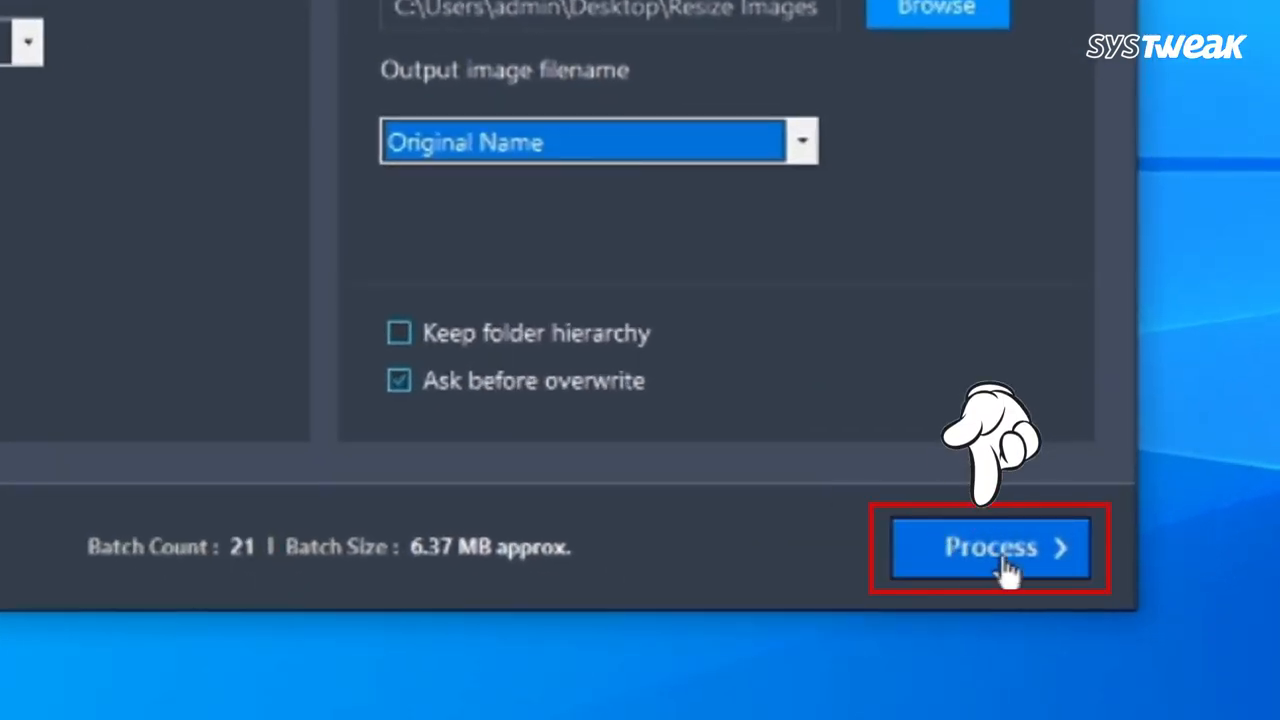
left_click(992, 548)
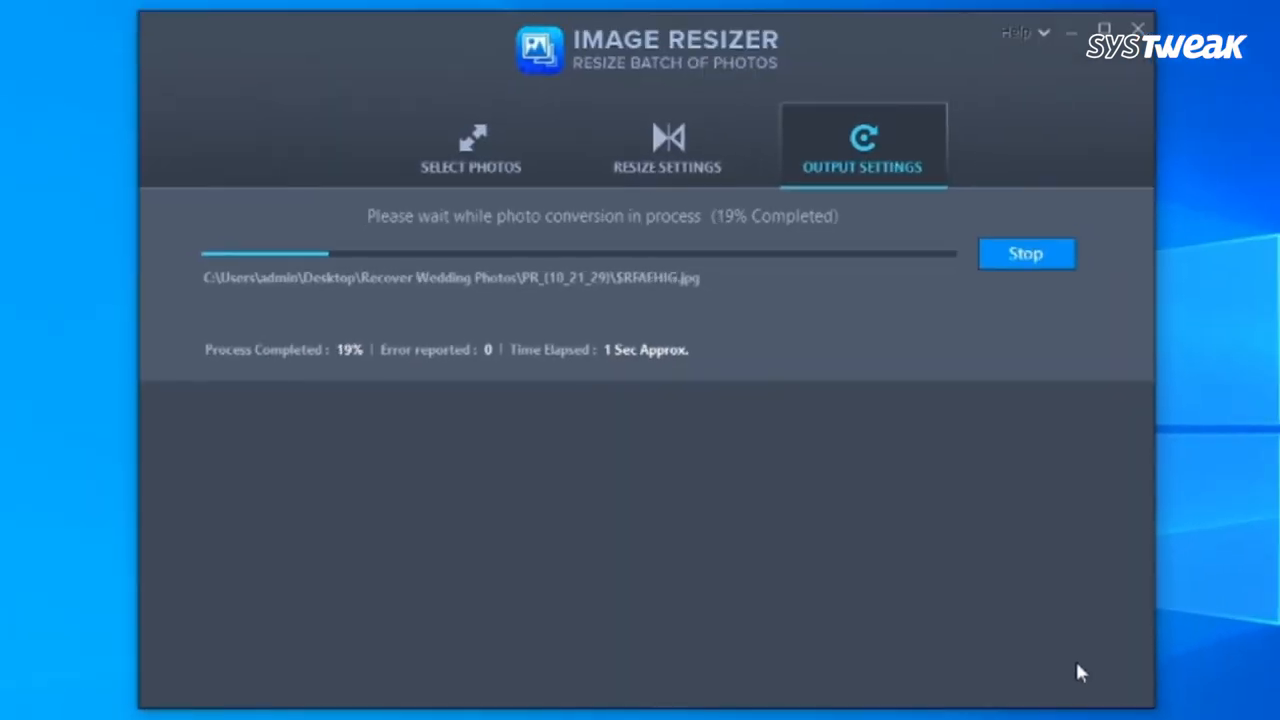